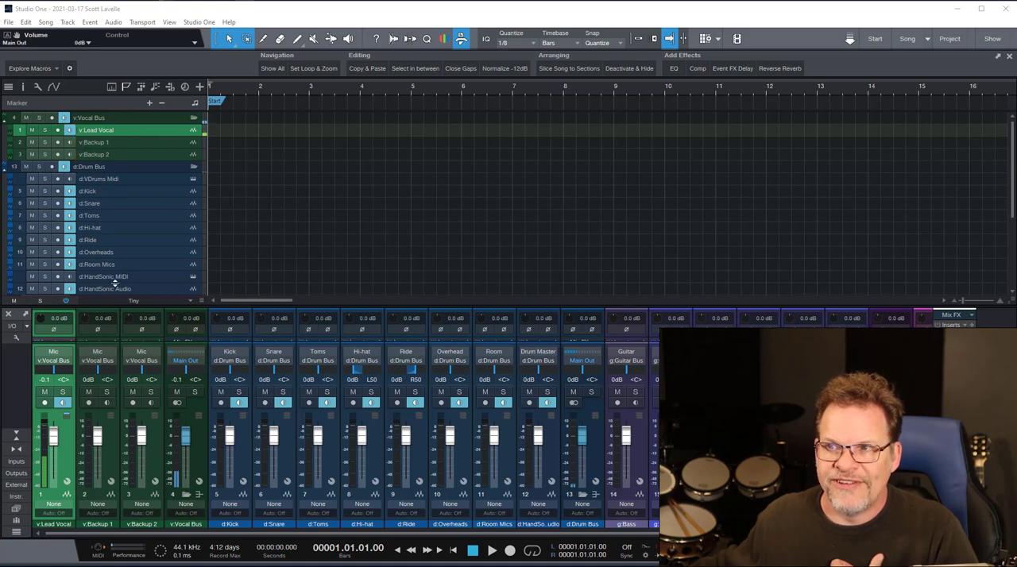
Step: Inspect the Filter Channels command inside the 'Filter Channels to Vocals' macro, then cancel without changes
{"action": "scroll", "scroll_direction": "down", "scroll_amount": 3}
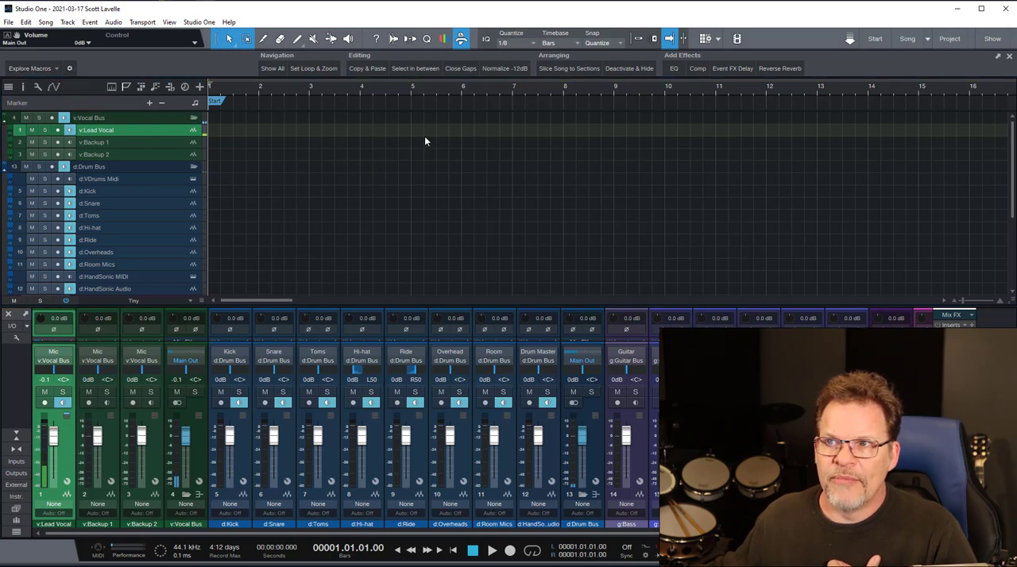
{"action": "left_click", "coordinate": [70, 67]}
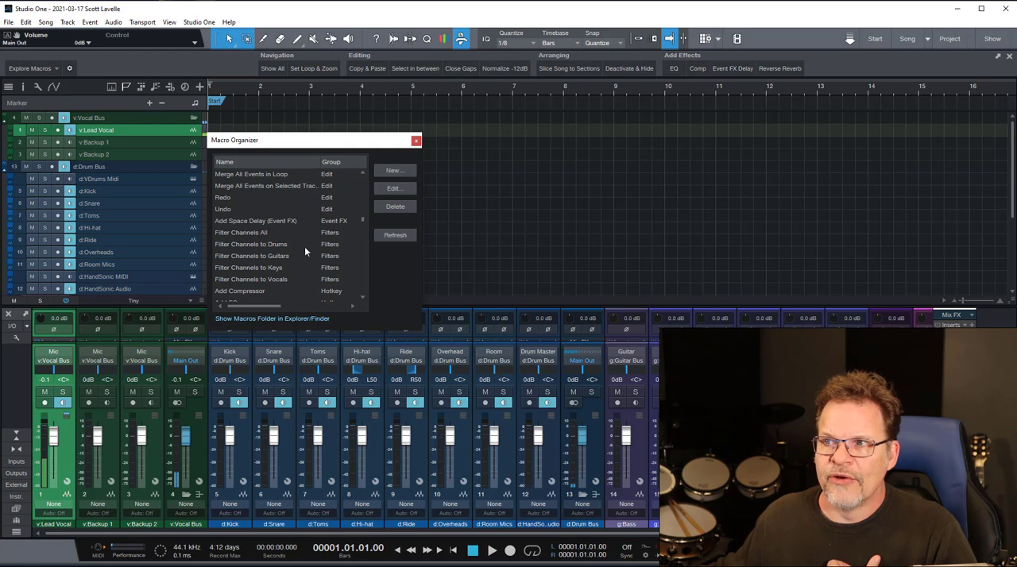
{"action": "mouse_move", "coordinate": [330, 252]}
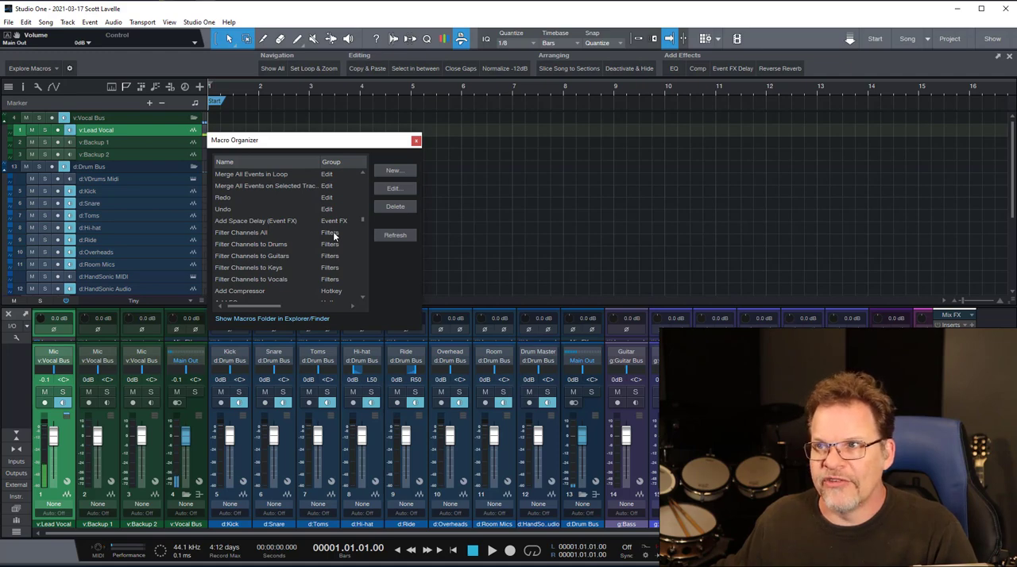
{"action": "left_click", "coordinate": [262, 279]}
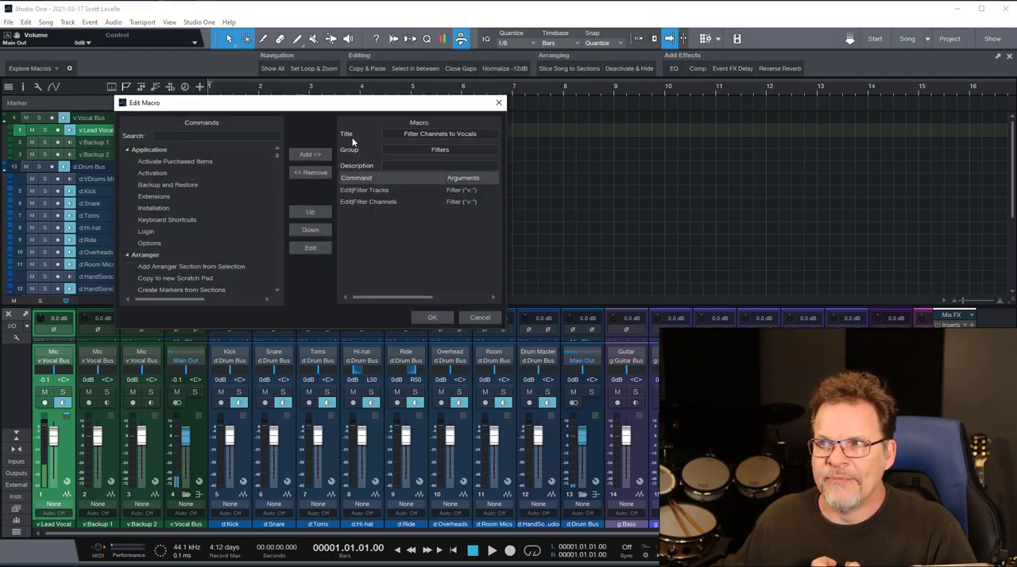
{"action": "left_click", "coordinate": [382, 189]}
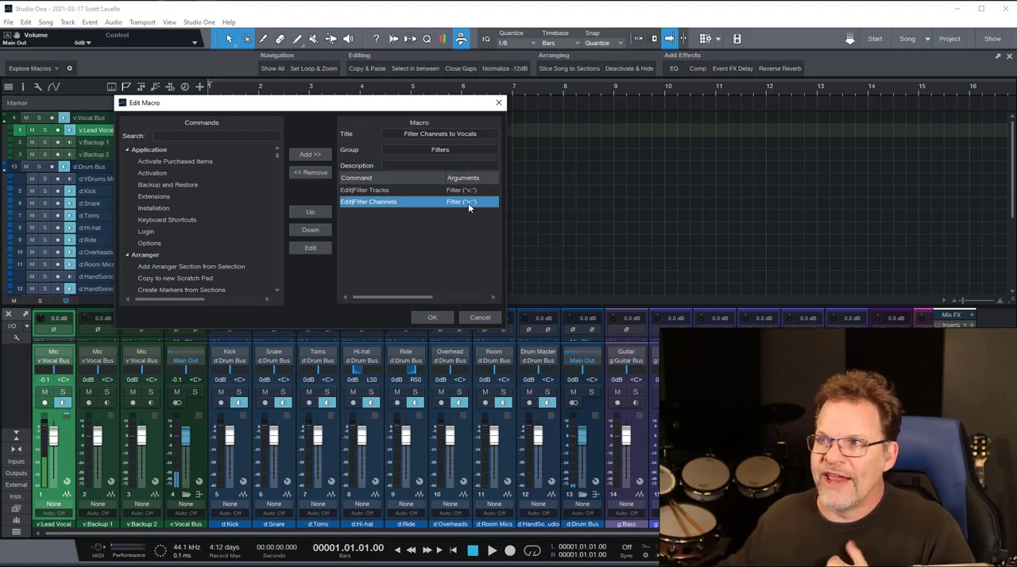
{"action": "mouse_move", "coordinate": [407, 167]}
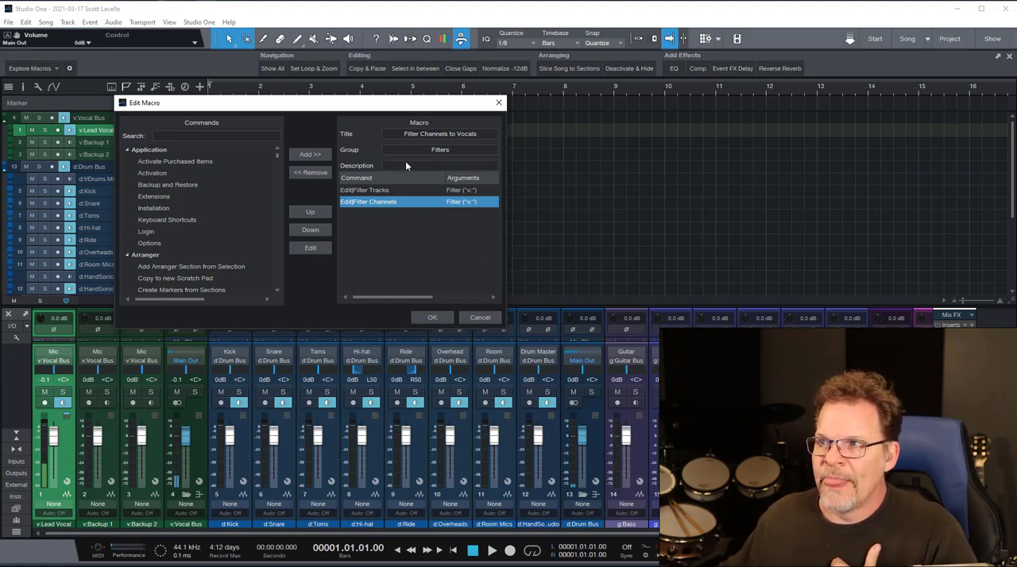
{"action": "mouse_move", "coordinate": [408, 261]}
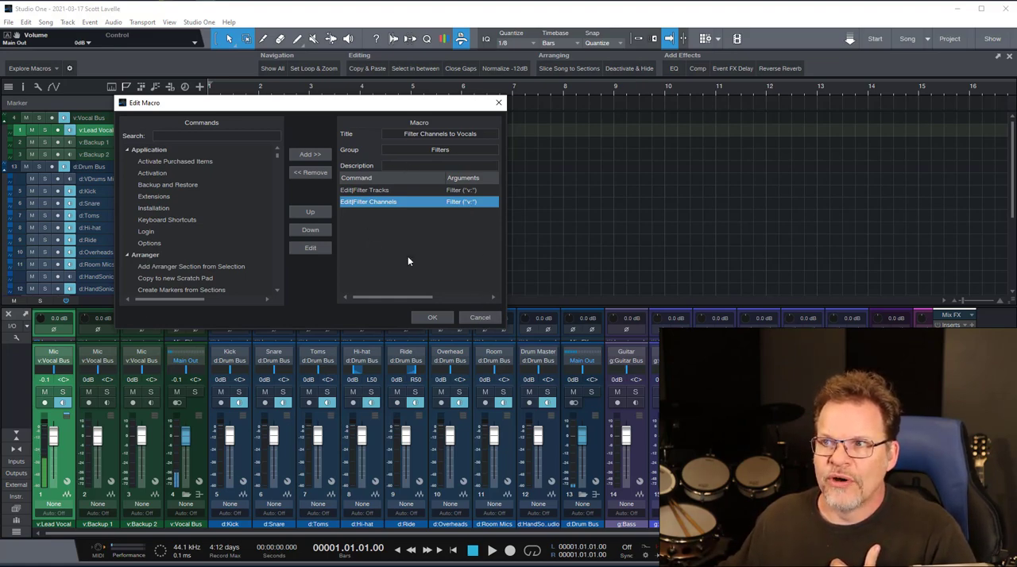
{"action": "mouse_move", "coordinate": [356, 187]}
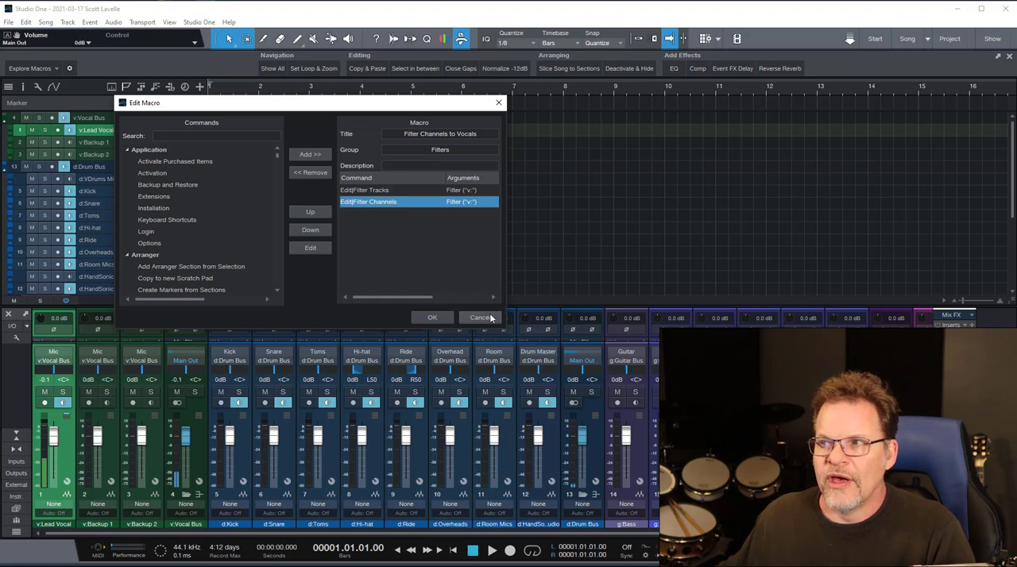
{"action": "left_click", "coordinate": [480, 318]}
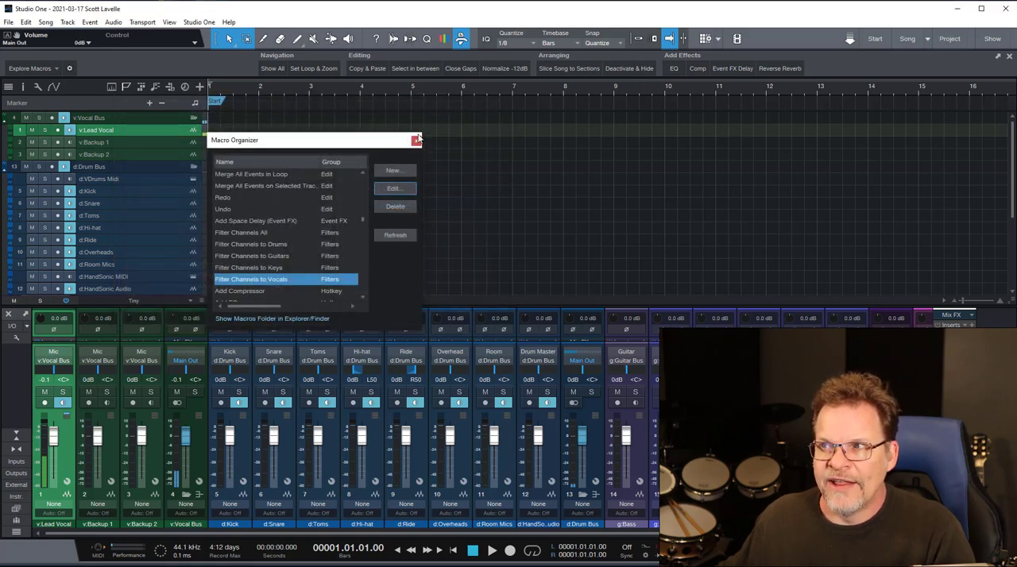
Step: Close the Macro Organizer and show the console's display options menu
{"action": "left_click", "coordinate": [416, 139]}
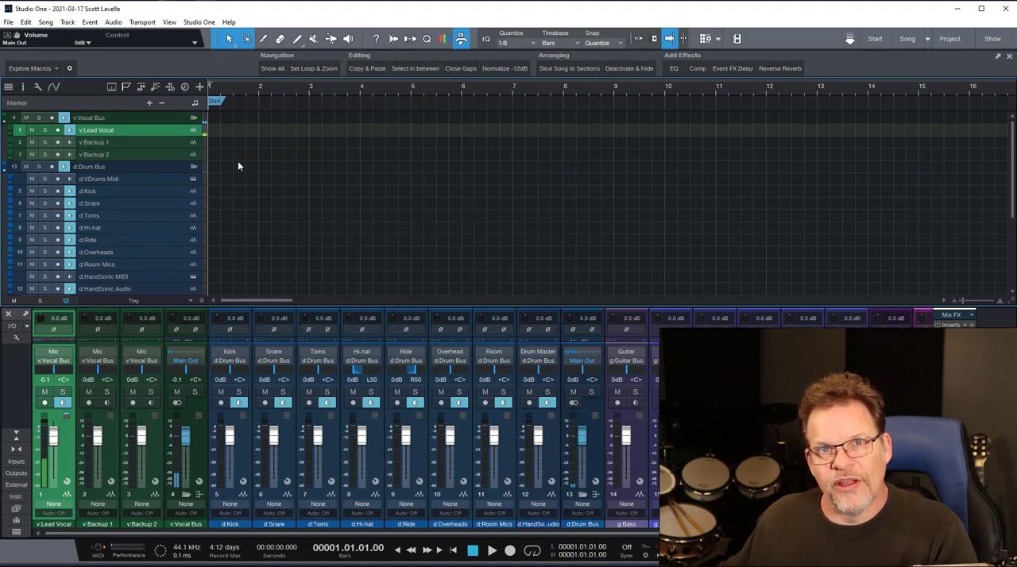
{"action": "mouse_move", "coordinate": [181, 345]}
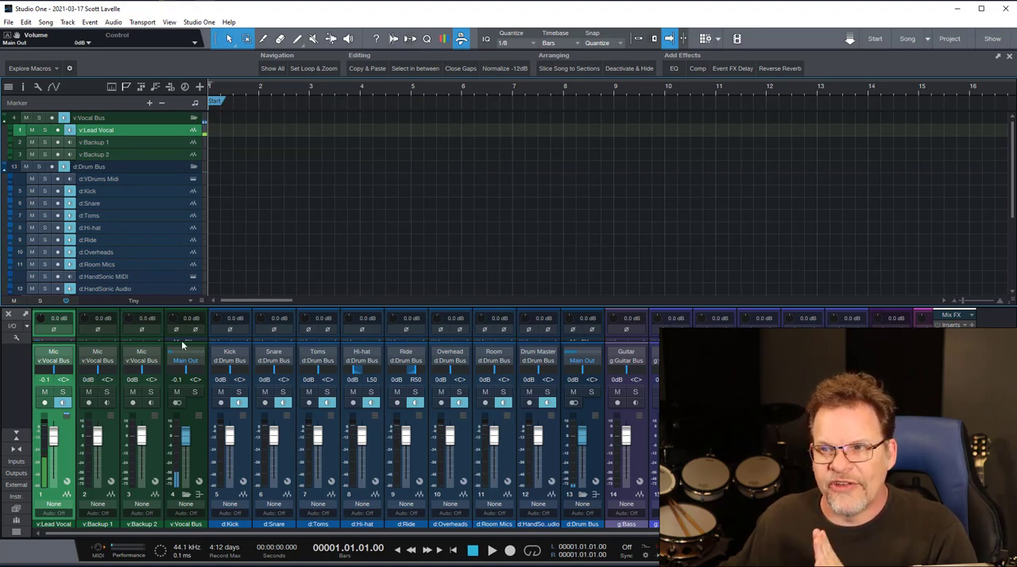
{"action": "left_click", "coordinate": [16, 340]}
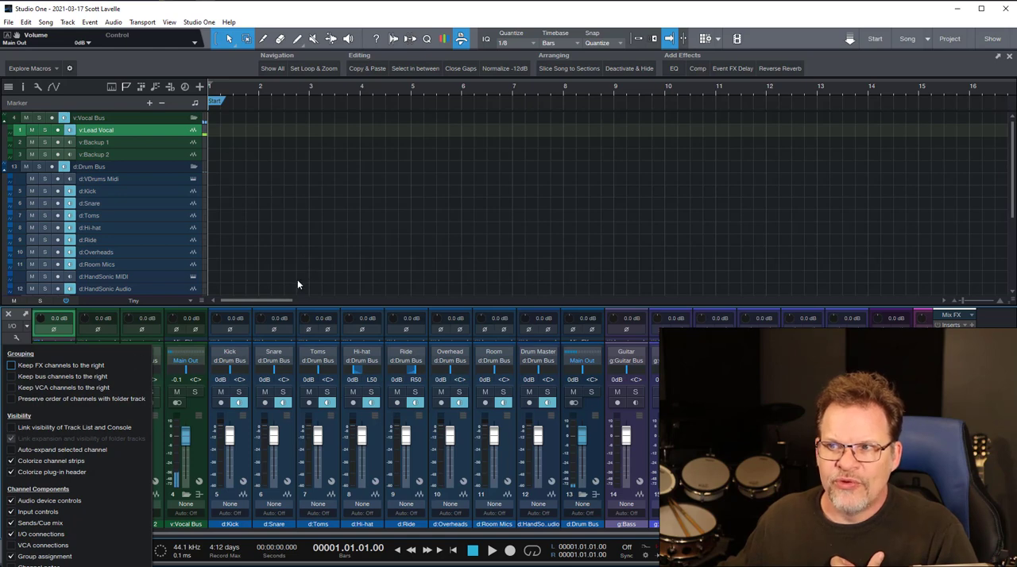
{"action": "mouse_move", "coordinate": [261, 300]}
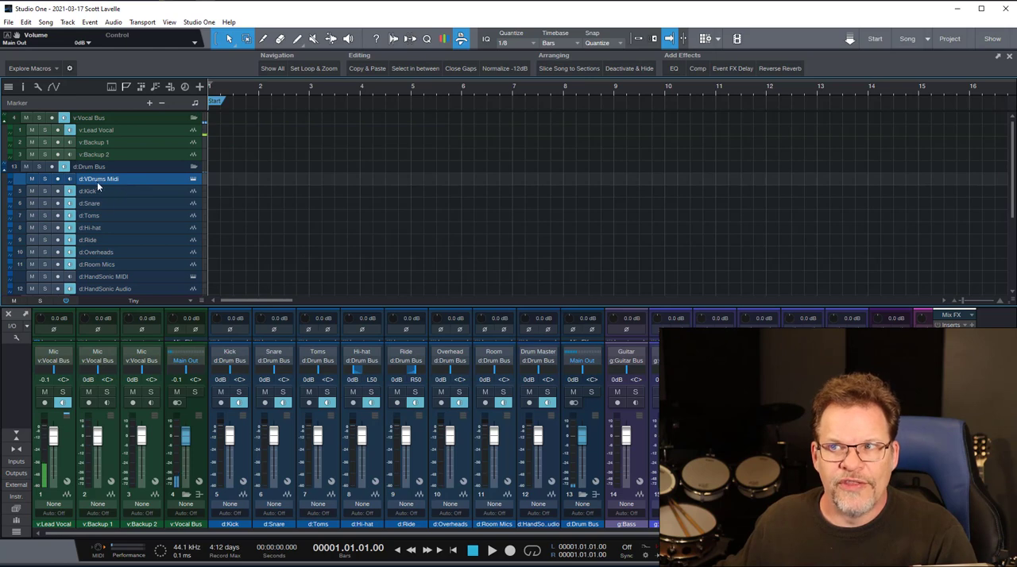
Step: Show the Track List and Channel List panels beside the mixer channels
{"action": "left_click", "coordinate": [103, 276]}
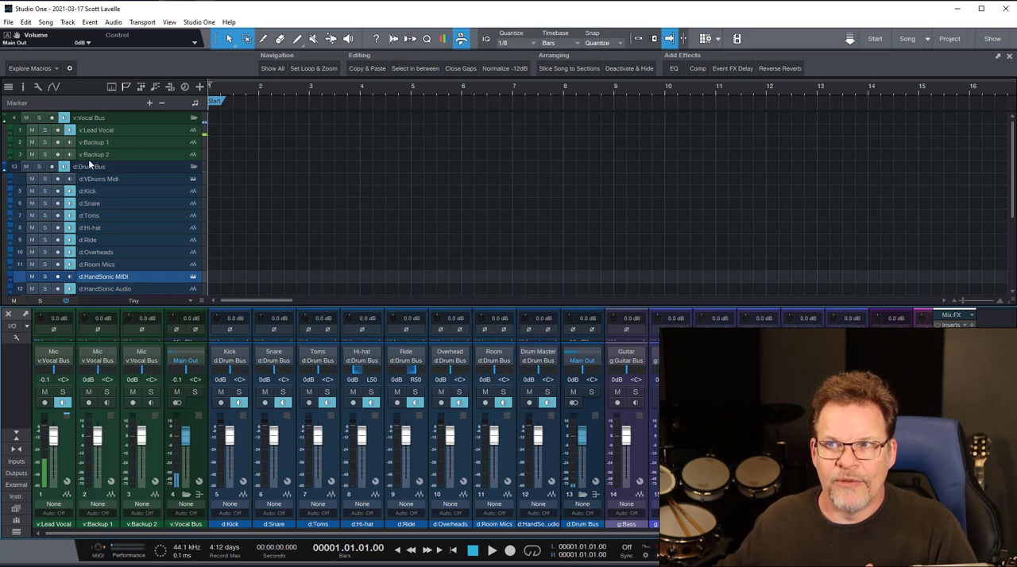
{"action": "mouse_move", "coordinate": [108, 213]}
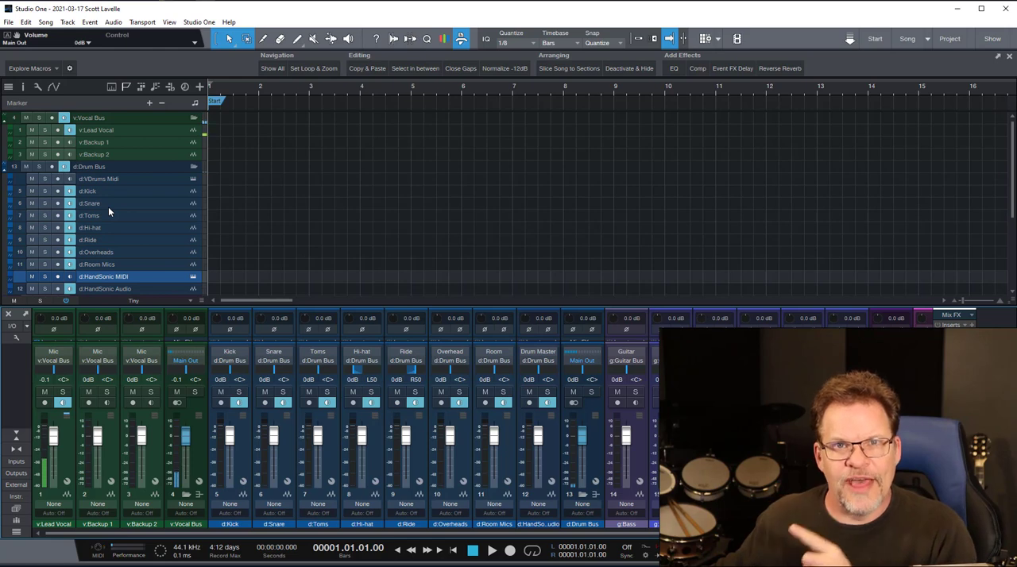
{"action": "mouse_move", "coordinate": [168, 258]}
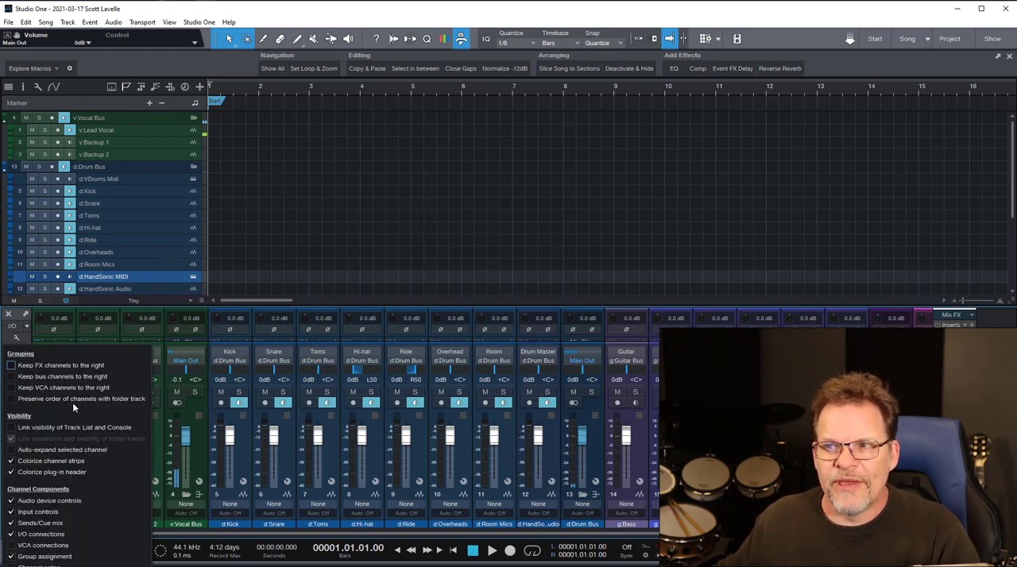
{"action": "mouse_move", "coordinate": [94, 437]}
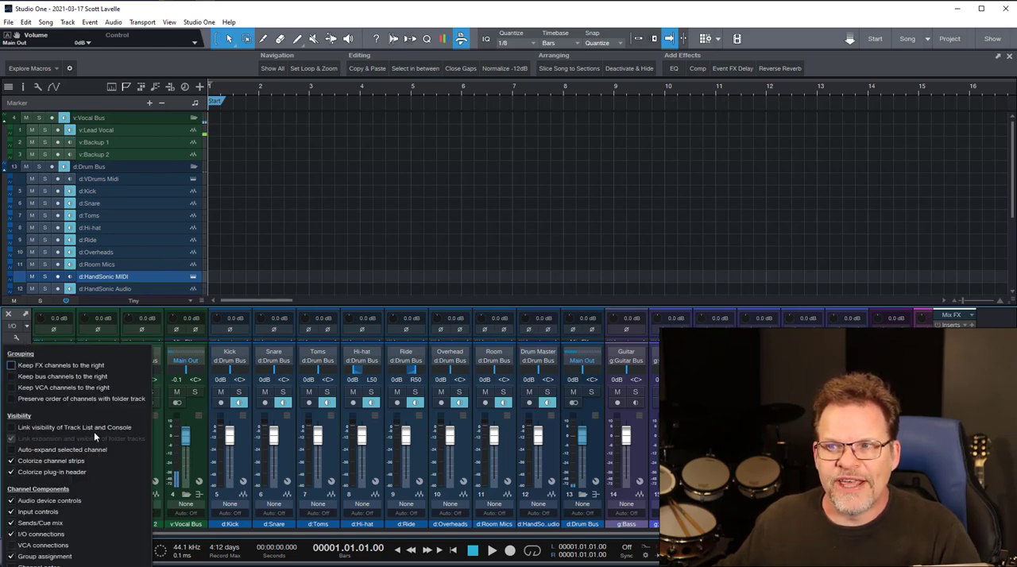
{"action": "mouse_move", "coordinate": [235, 407]}
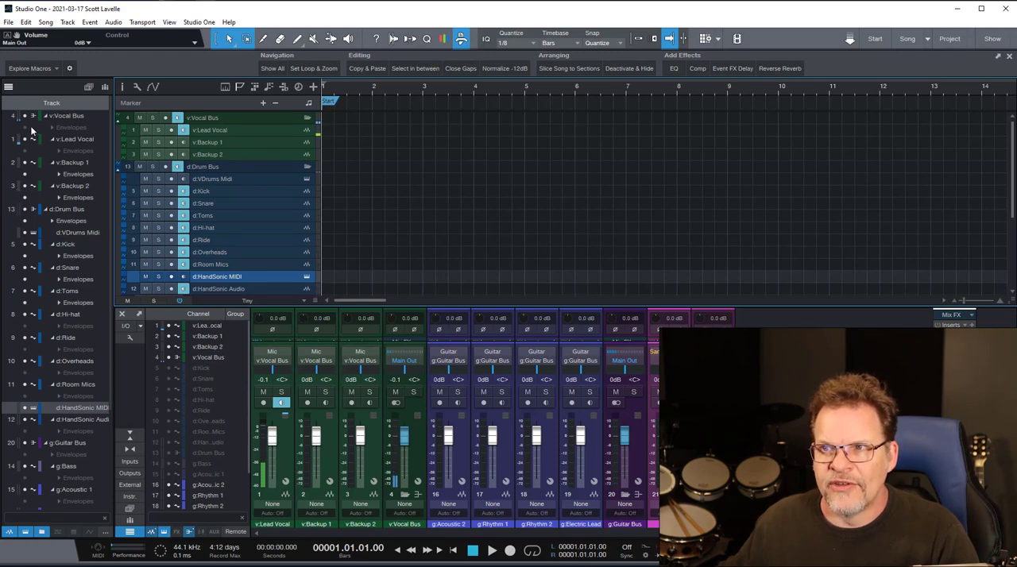
Step: Hide the track and channel list panels, leaving only channel strips in the console
{"action": "scroll", "scroll_direction": "down", "scroll_amount": 3}
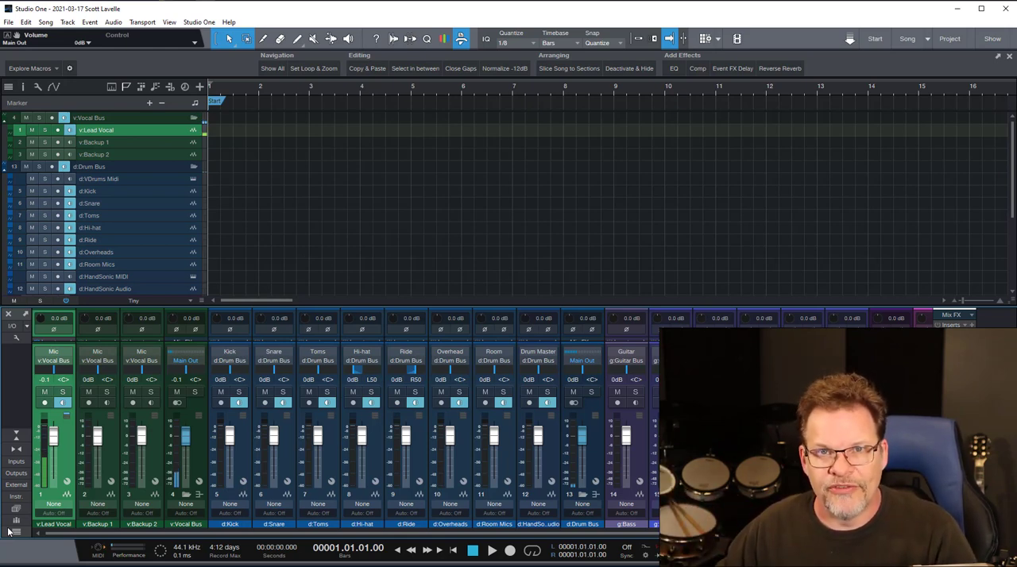
{"action": "mouse_move", "coordinate": [93, 563]}
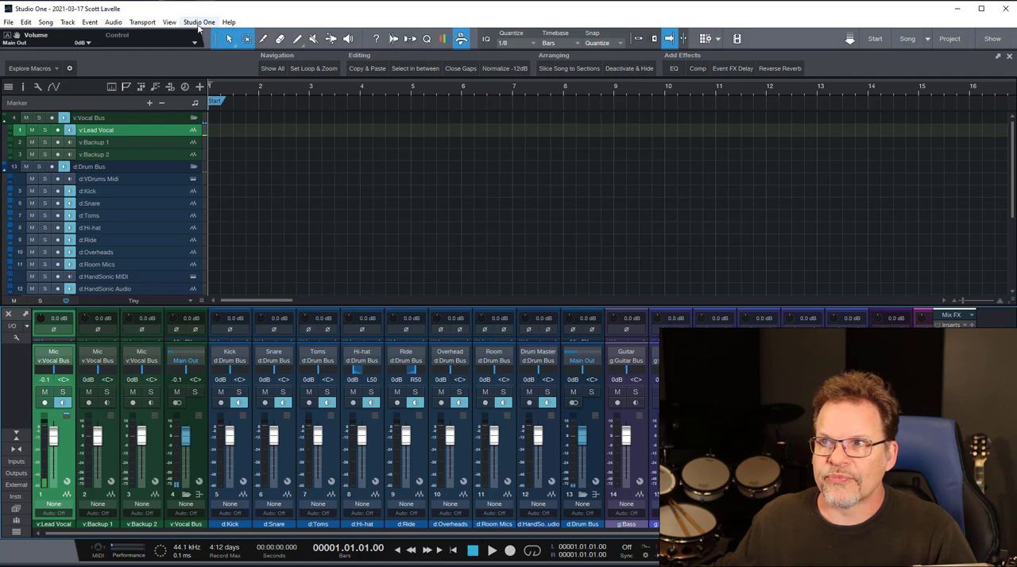
Step: Search Keyboard Shortcuts for 'filter' and select the Filter Channels to Vocals macro
{"action": "left_click", "coordinate": [198, 21]}
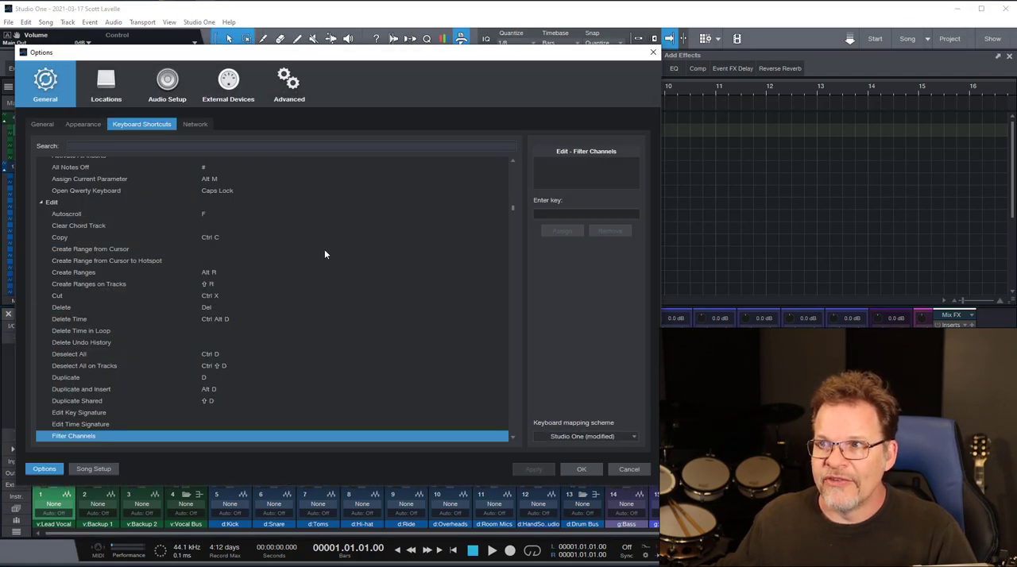
{"action": "type", "text": "f"}
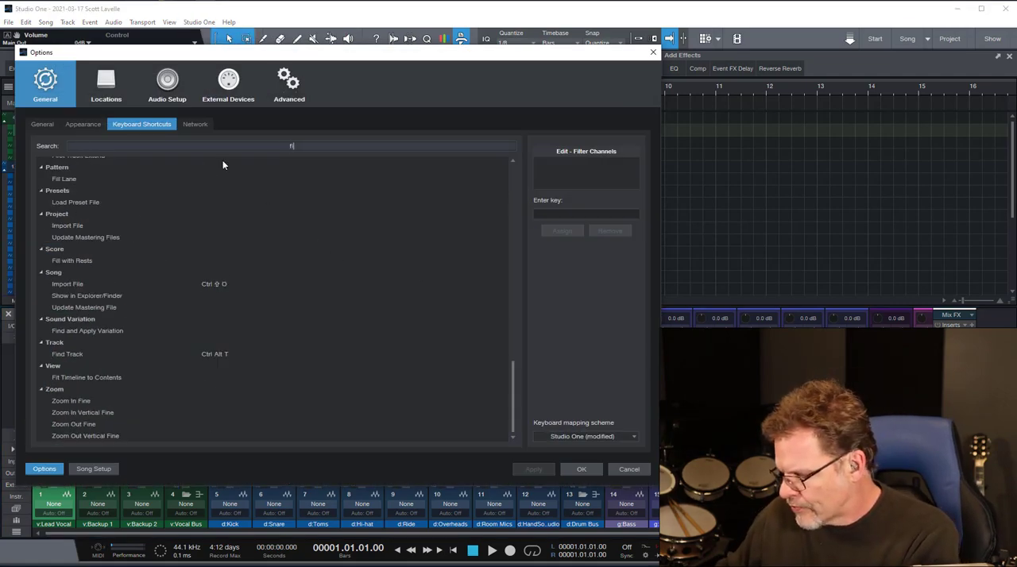
{"action": "type", "text": "ilter"}
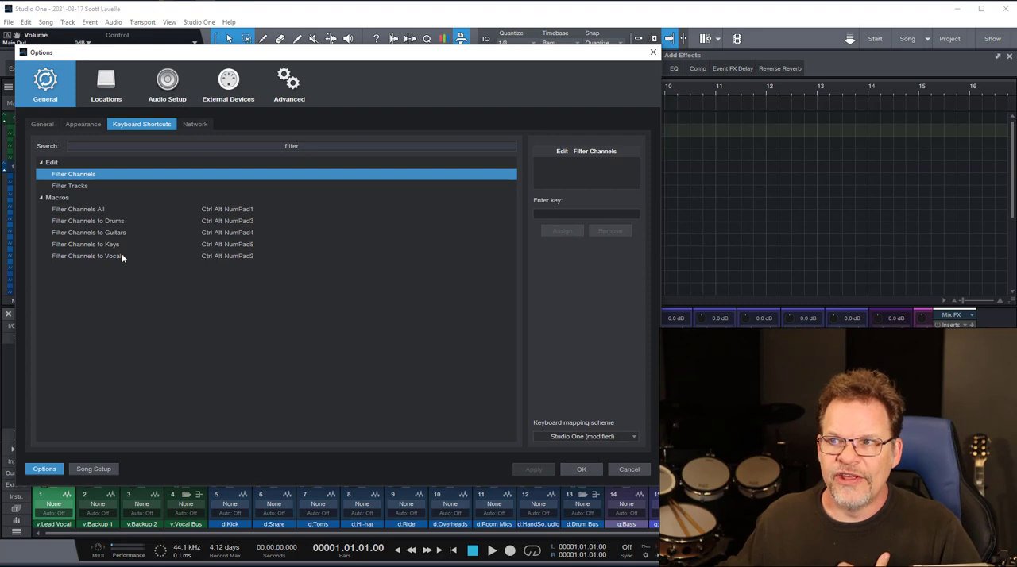
{"action": "left_click", "coordinate": [87, 256]}
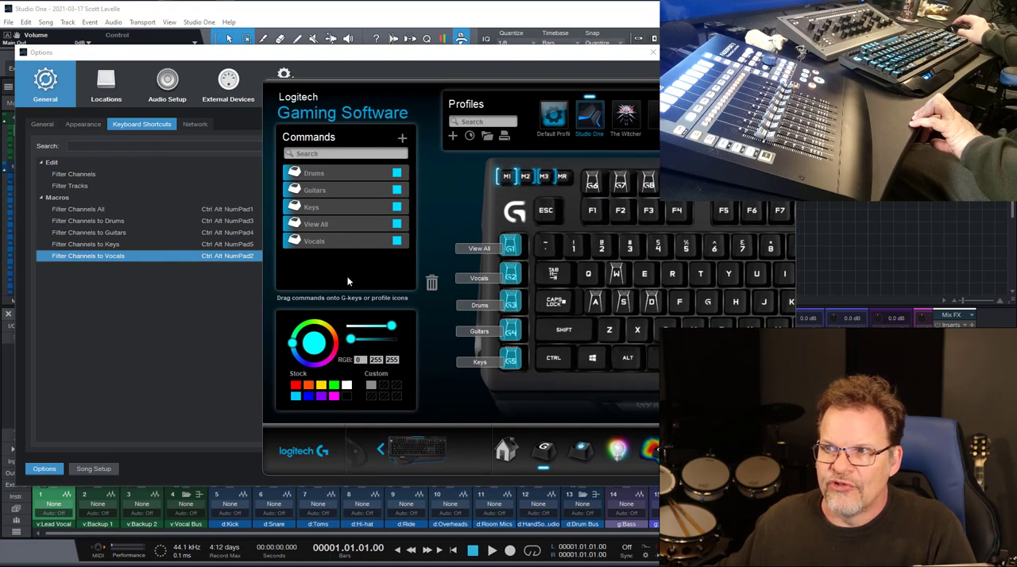
{"action": "mouse_move", "coordinate": [458, 267]}
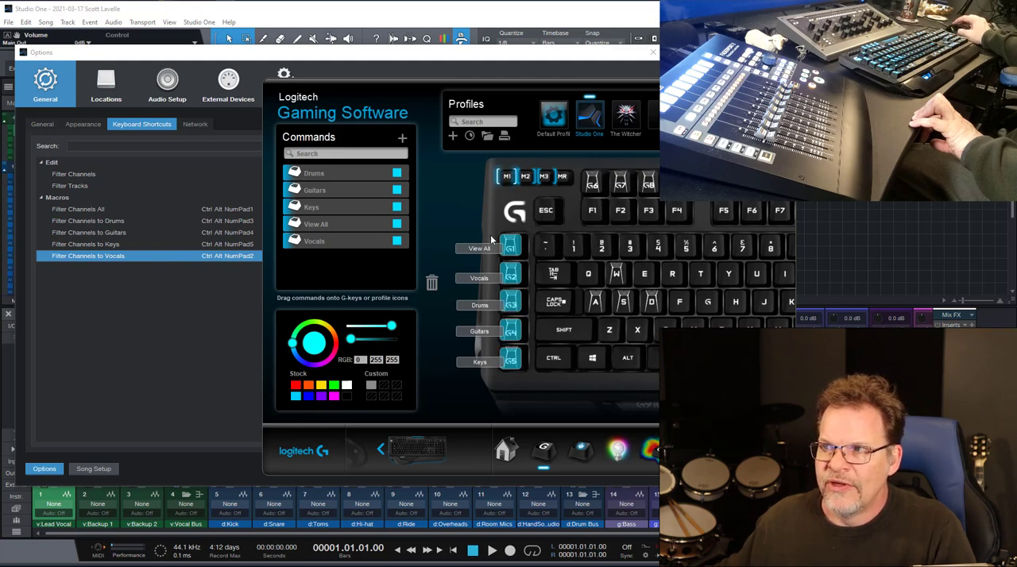
{"action": "mouse_move", "coordinate": [521, 383]}
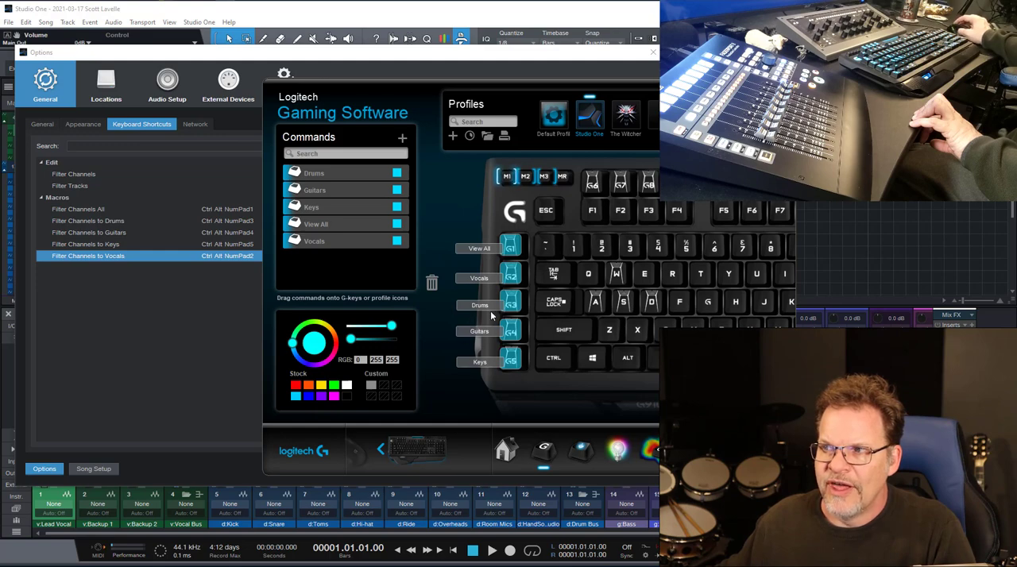
Step: View the assignment options for a G-key in the Studio One profile
{"action": "right_click", "coordinate": [510, 276]}
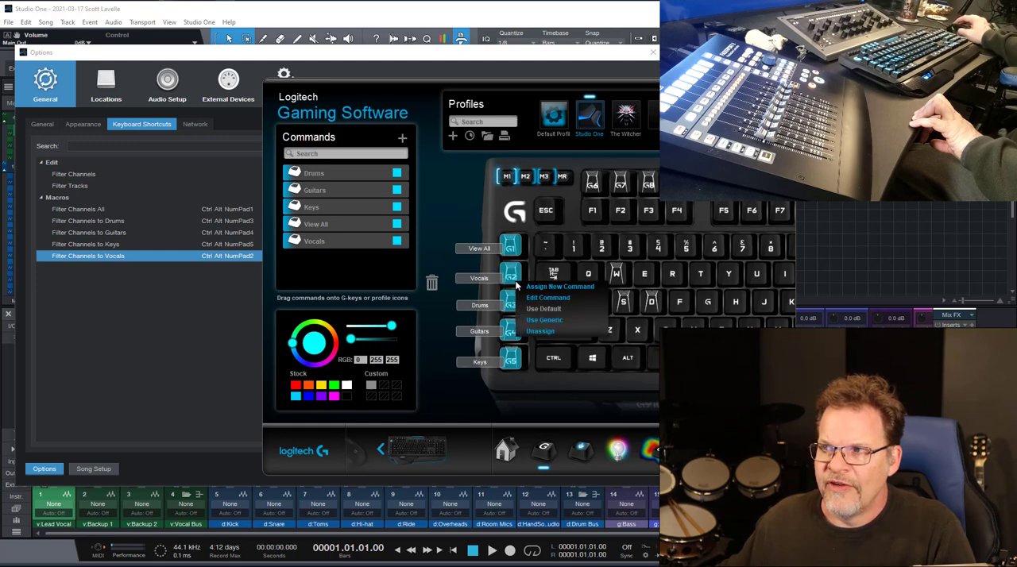
{"action": "left_click", "coordinate": [546, 297]}
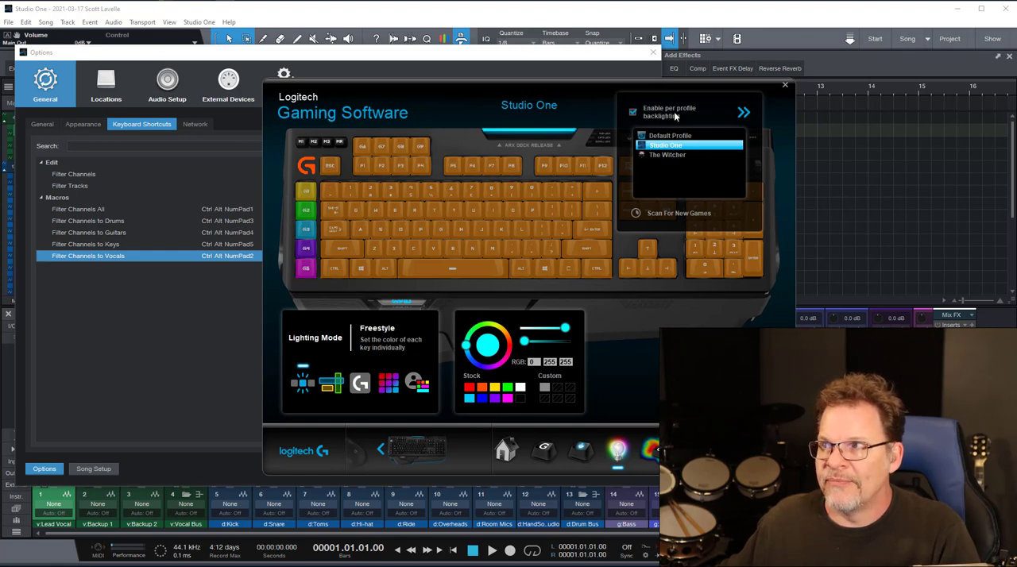
Step: Choose the Studio One profile for per-profile Freestyle backlighting
{"action": "left_click", "coordinate": [744, 111]}
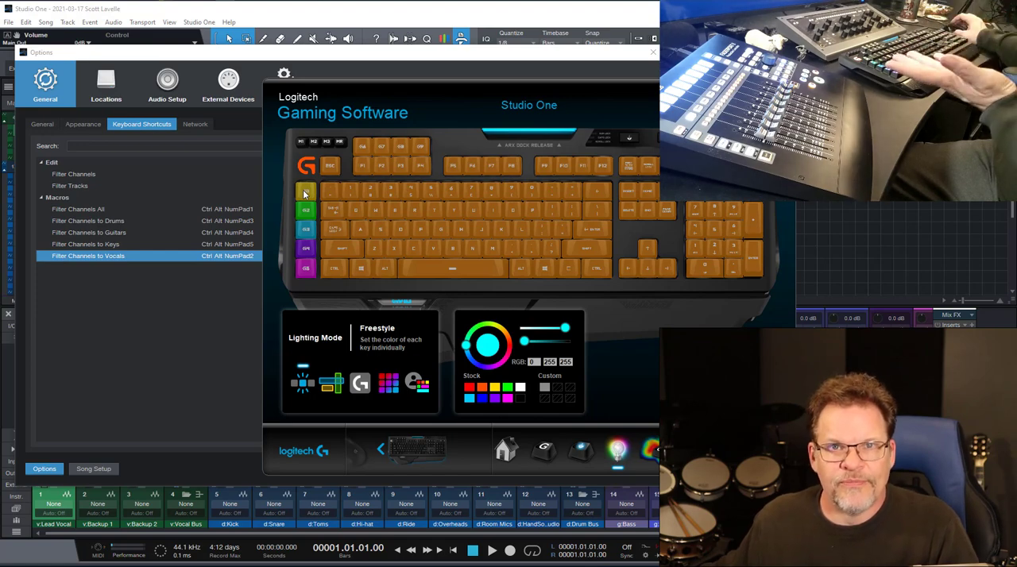
{"action": "mouse_move", "coordinate": [308, 210]}
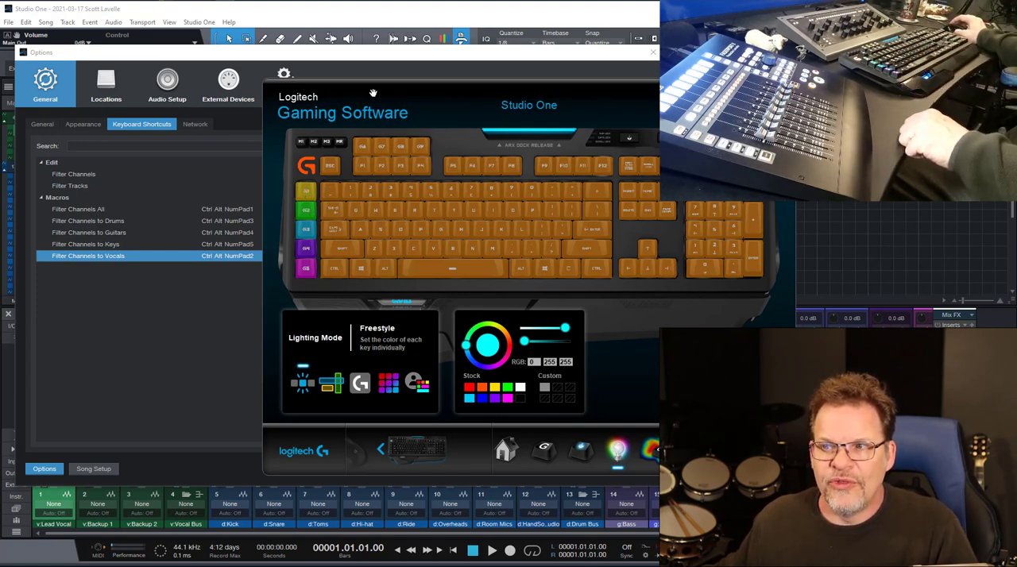
{"action": "mouse_move", "coordinate": [121, 441]}
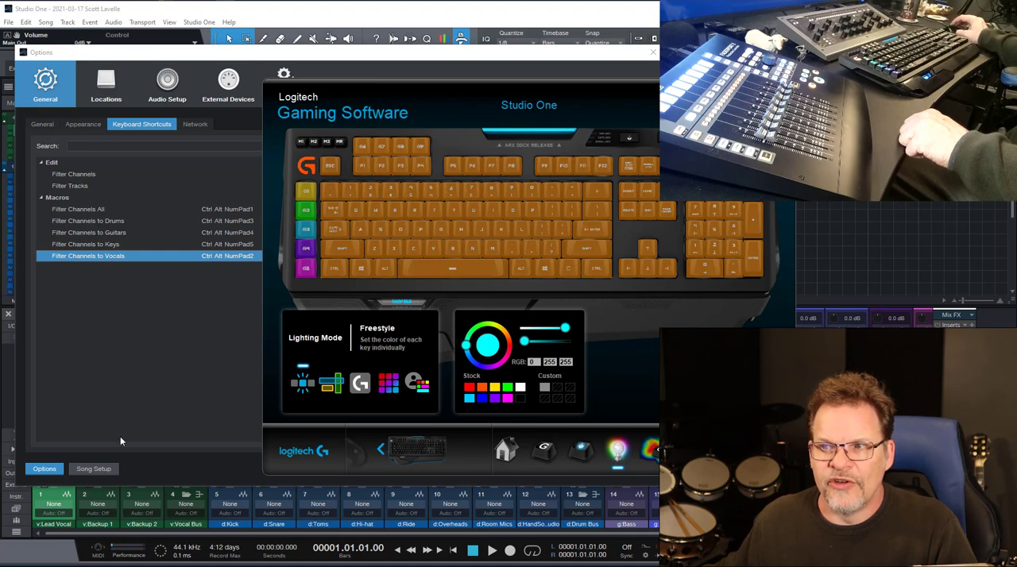